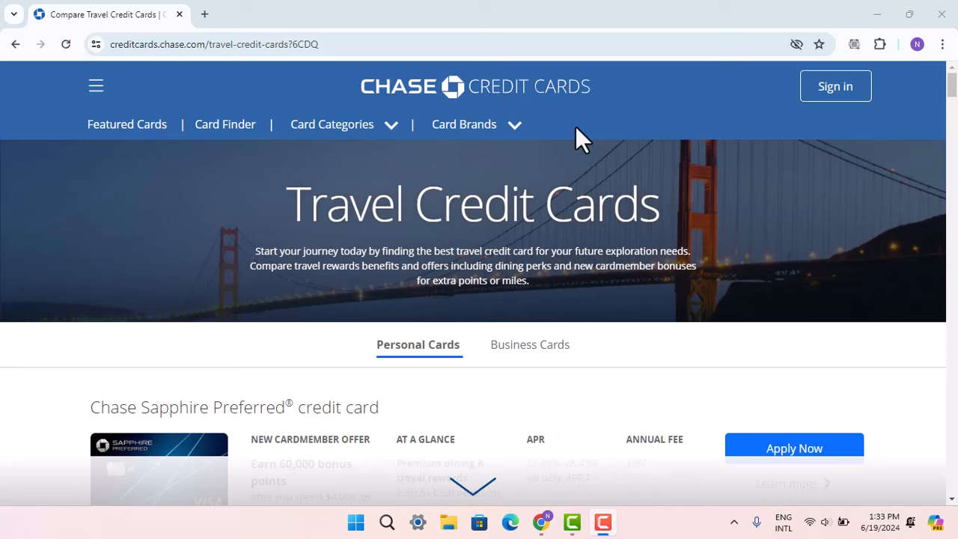
scroll("down", 3)
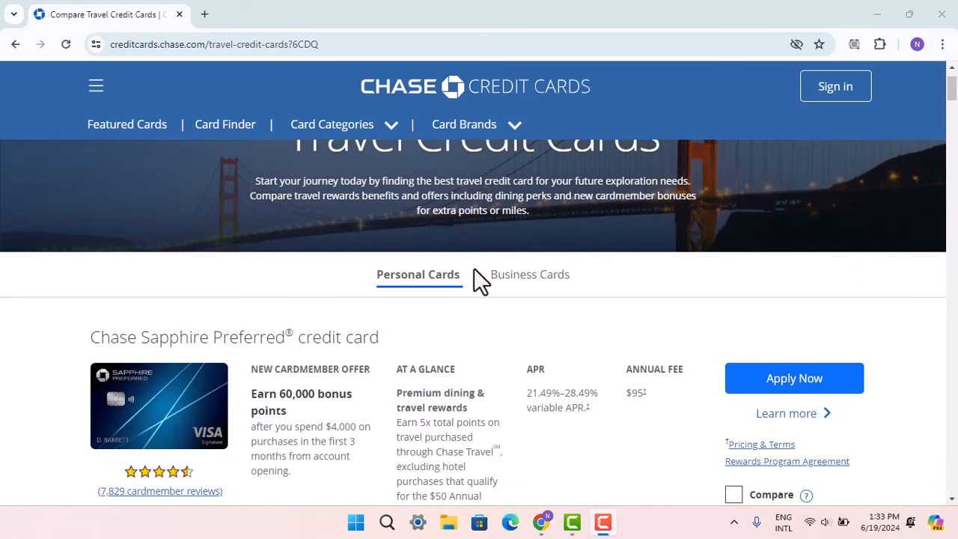
mouse_move(537, 283)
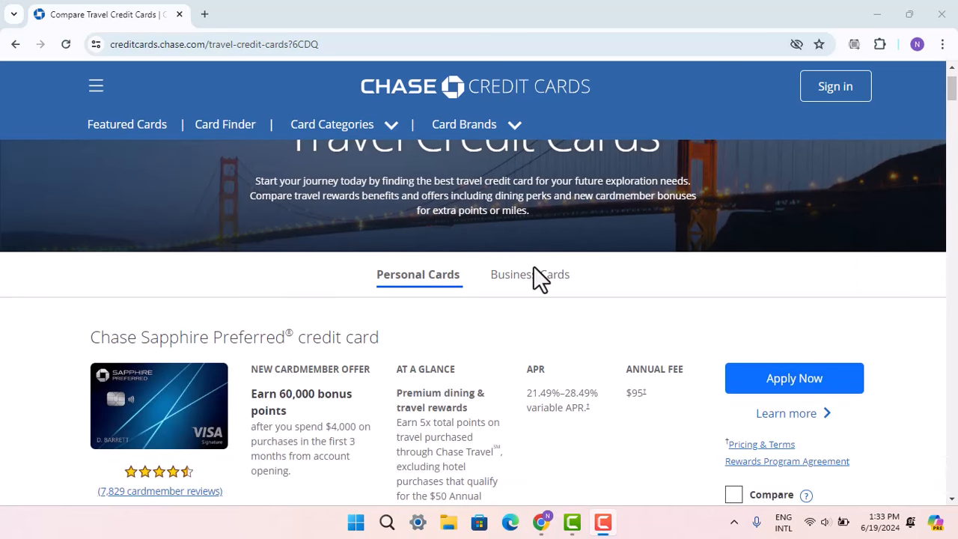
mouse_move(587, 286)
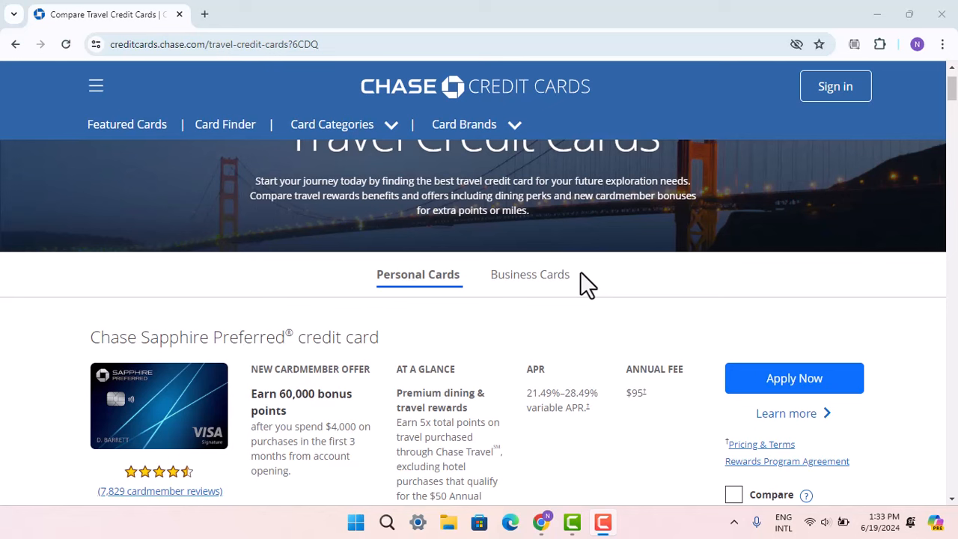
mouse_move(558, 292)
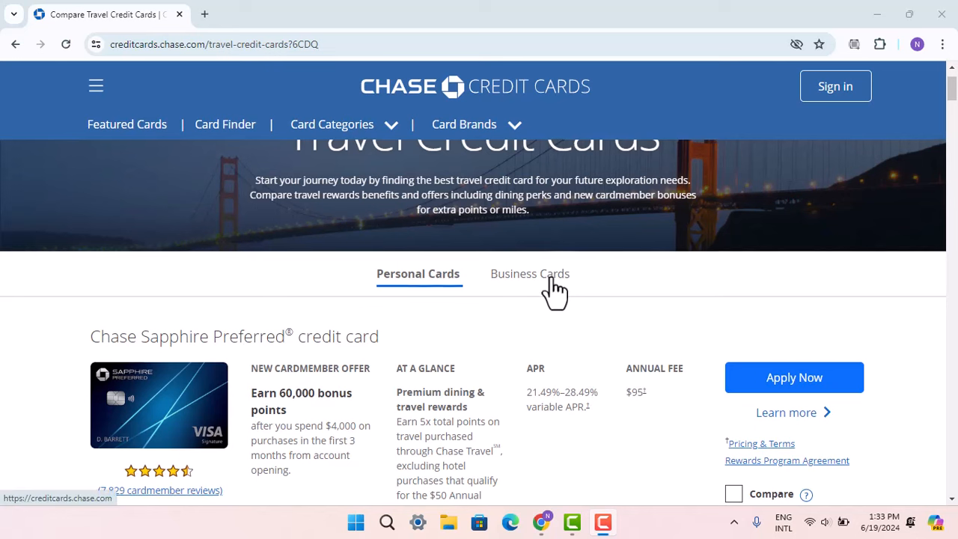
scroll("up", 3)
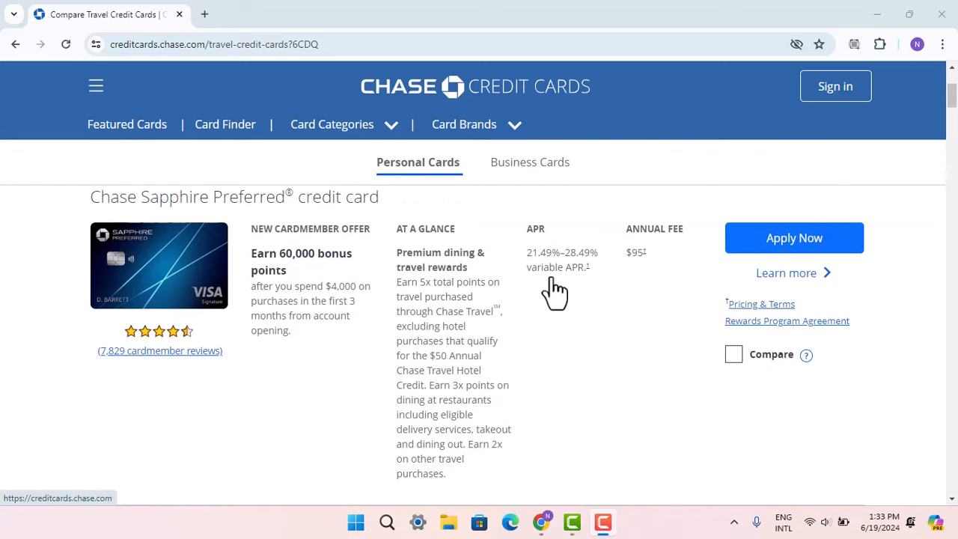
scroll("down", 3)
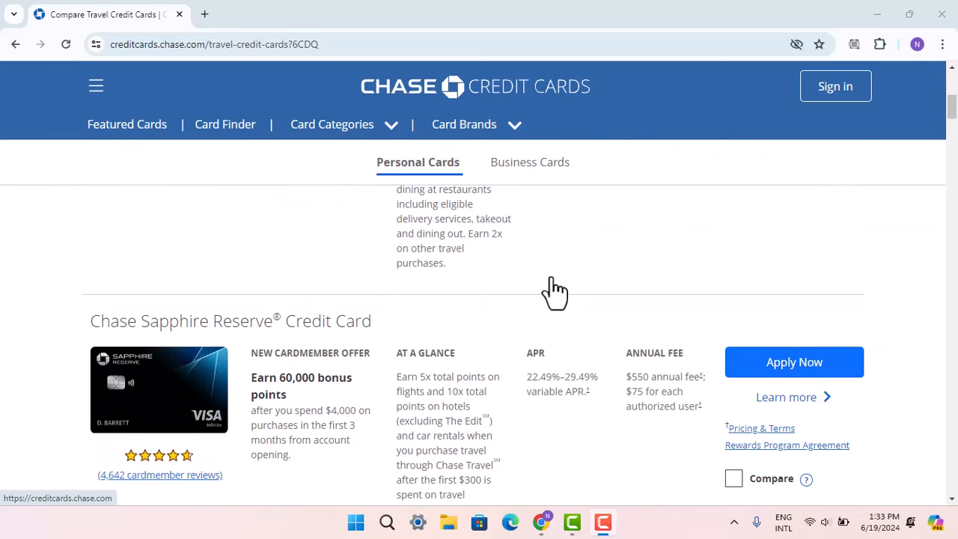
scroll("down", 3)
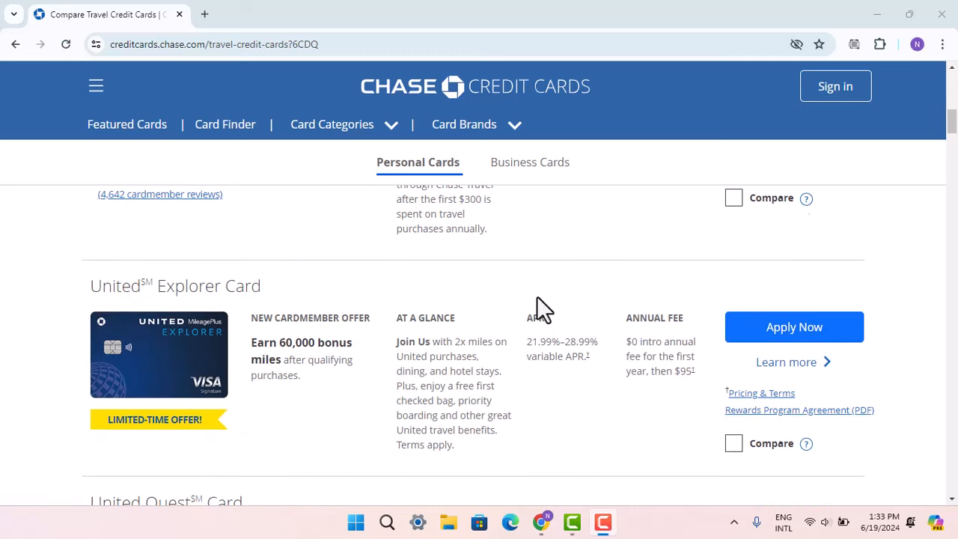
scroll("down", 3)
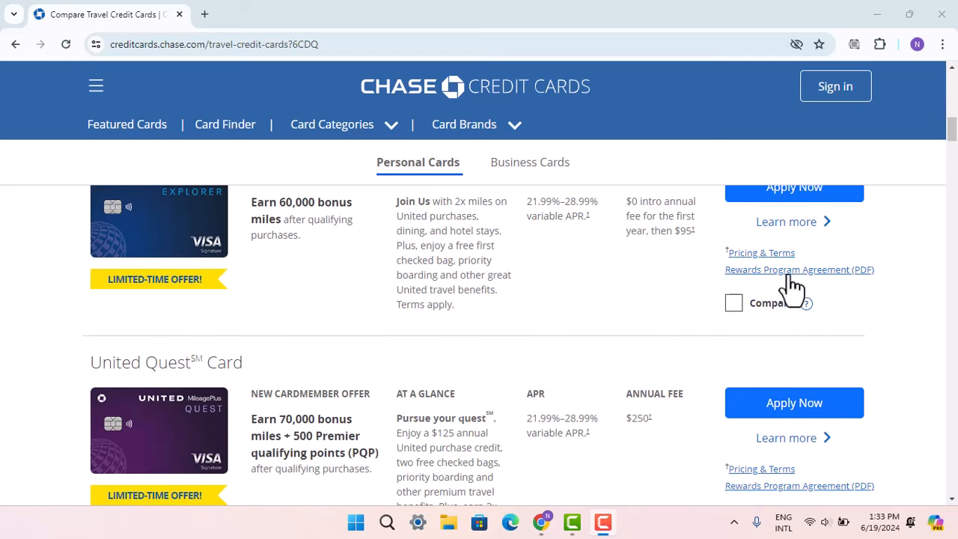
scroll("down", 3)
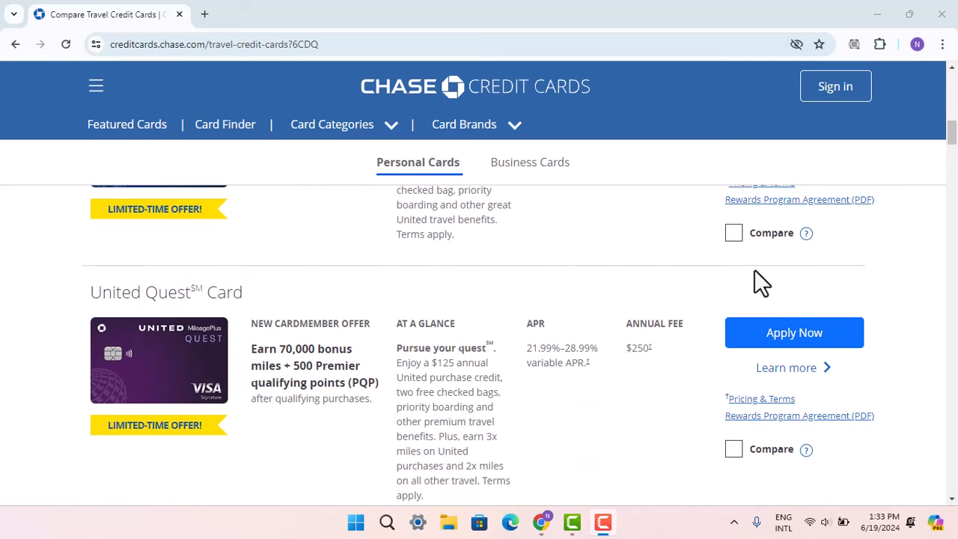
scroll("up", 3)
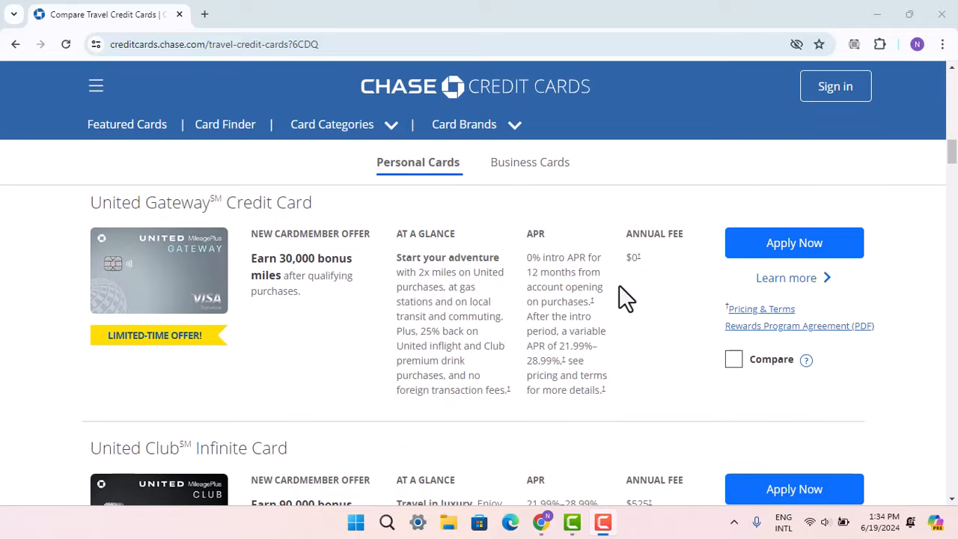
scroll("down", 3)
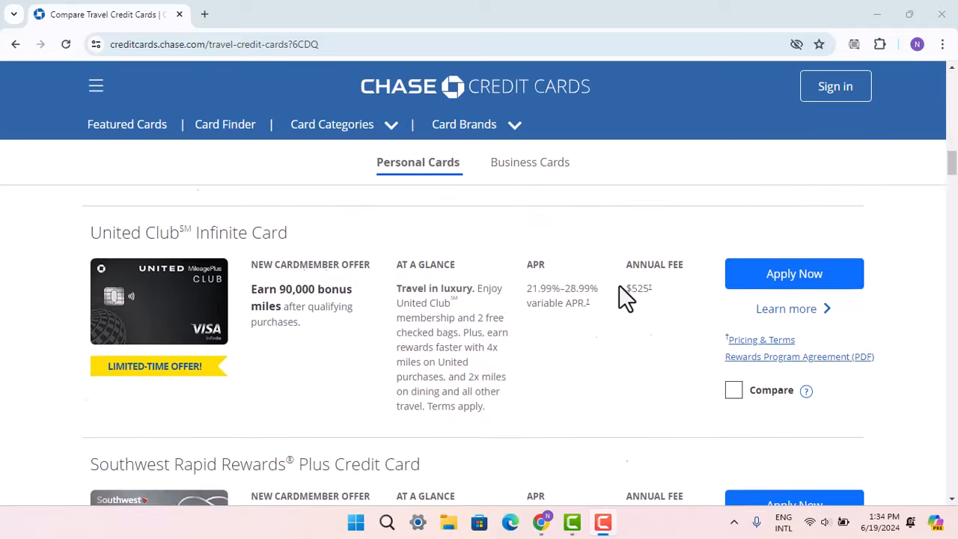
scroll("down", 3)
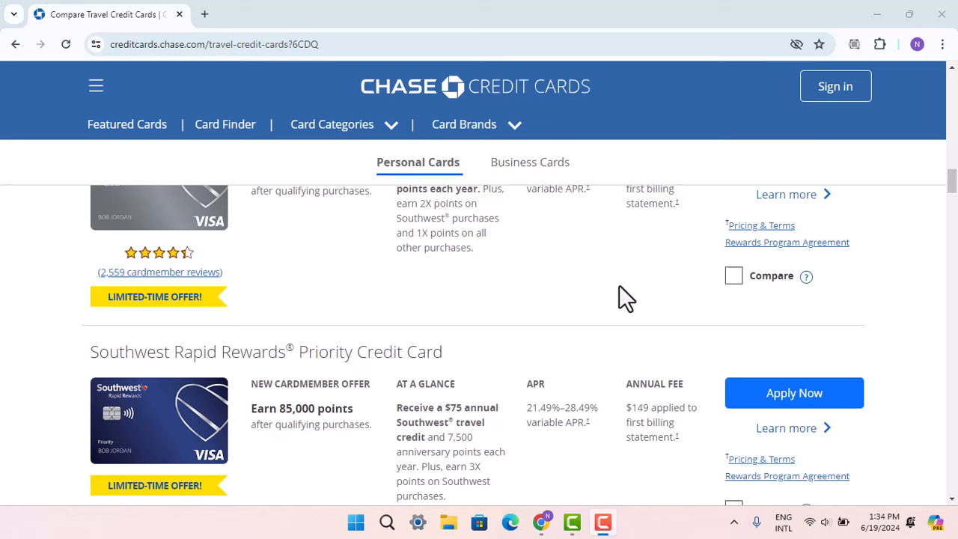